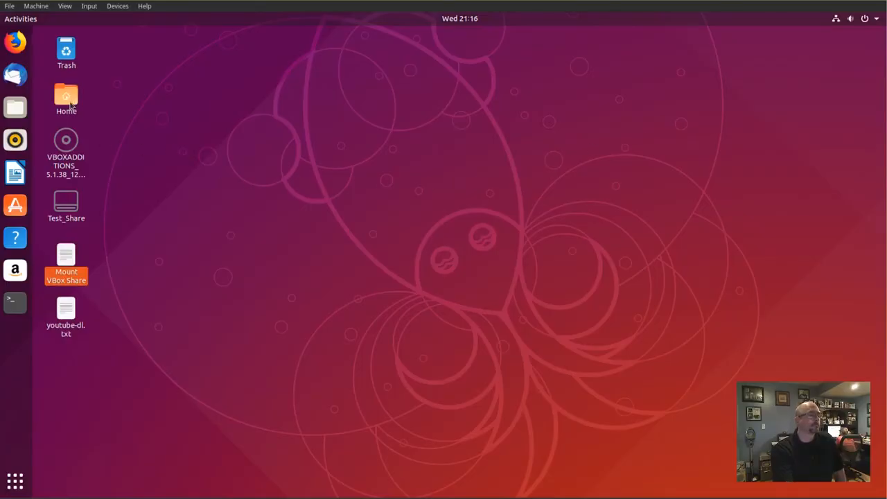
Review the Open With Other Application list for the Test_Share MP4, then cancel without choosing.
double_click(66, 97)
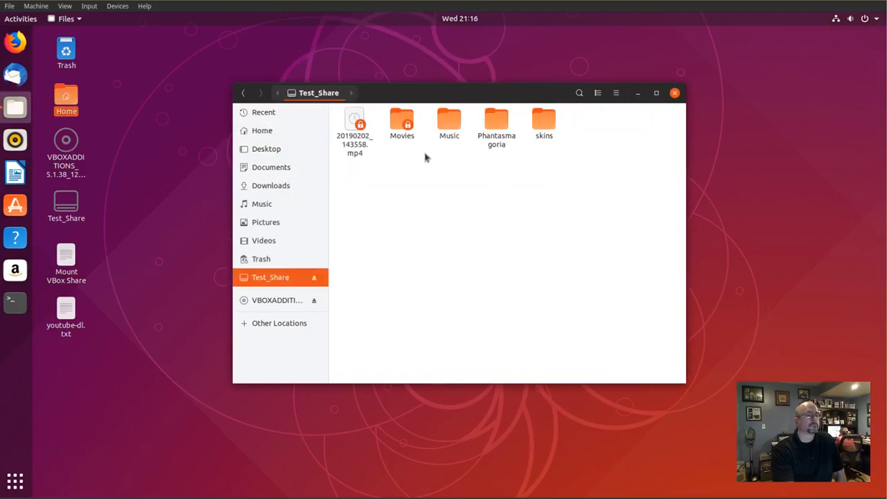
right_click(354, 132)
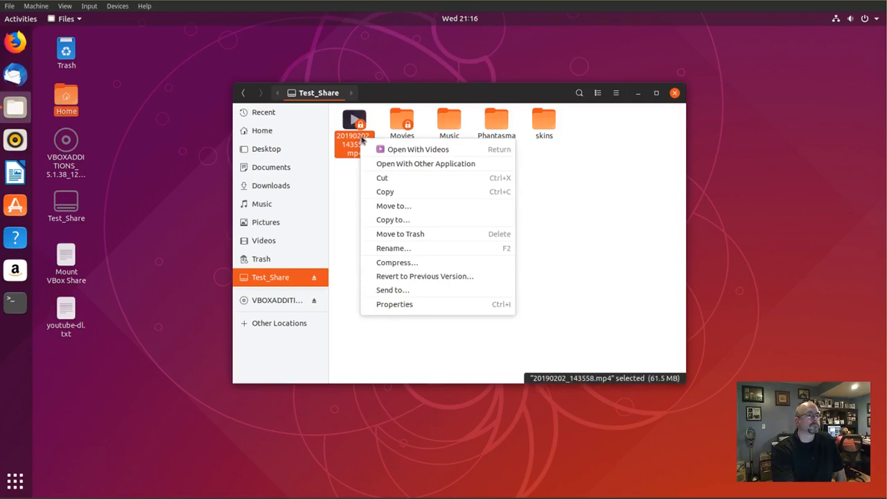
click(426, 164)
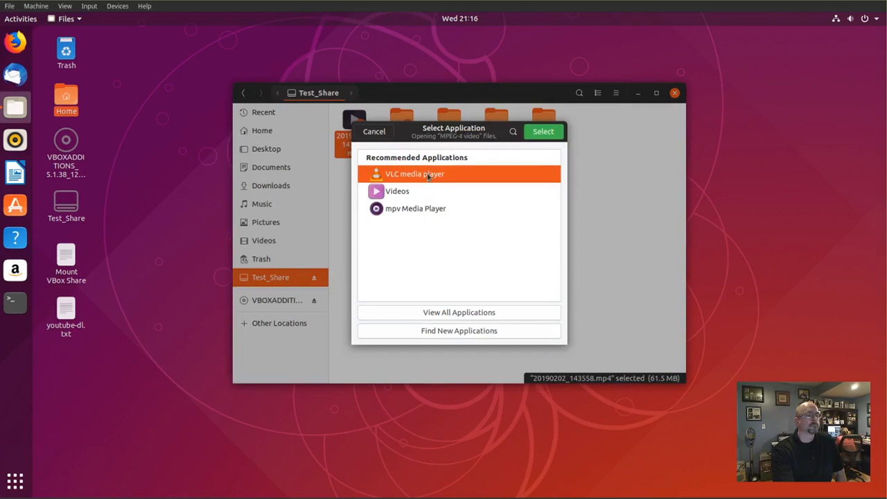
click(374, 131)
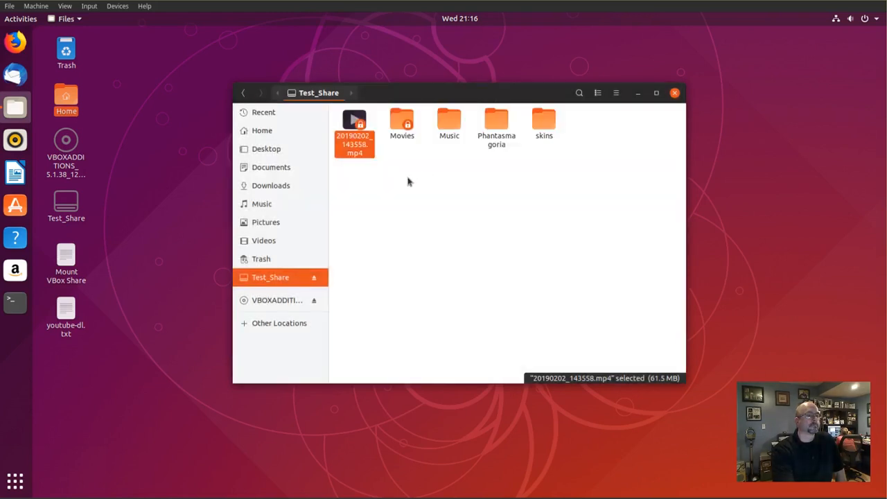
double_click(354, 124)
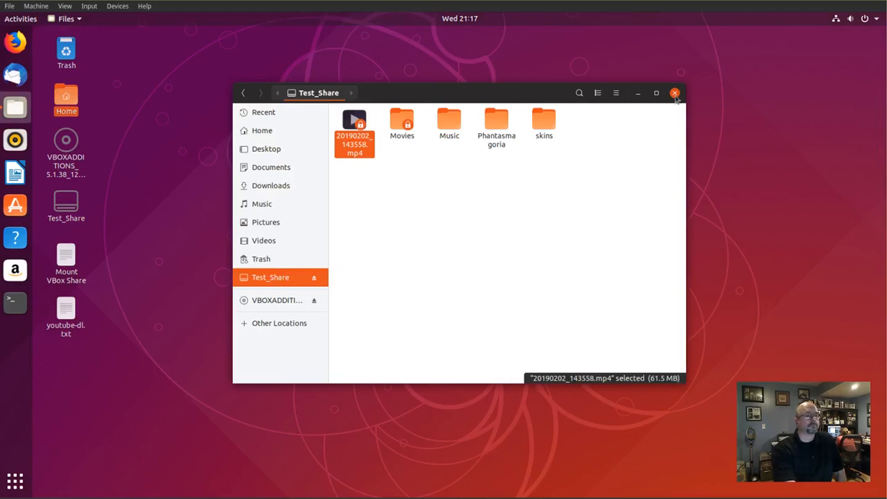
Run 'sudo apt update && sudo apt upgrade' in a new Terminal.
click(673, 92)
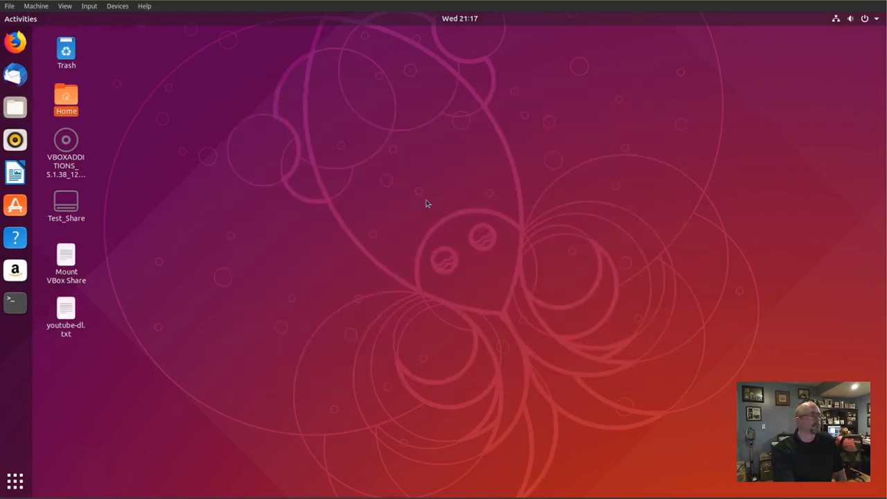
mouse_move(13, 302)
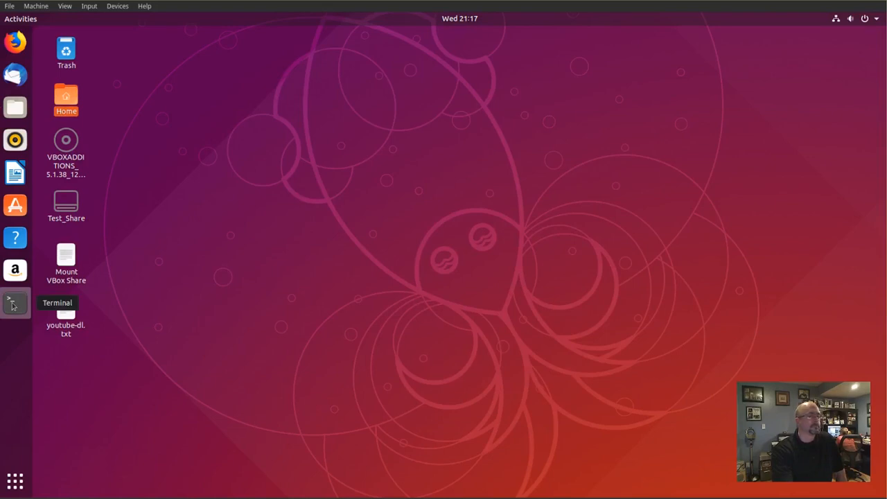
click(14, 299)
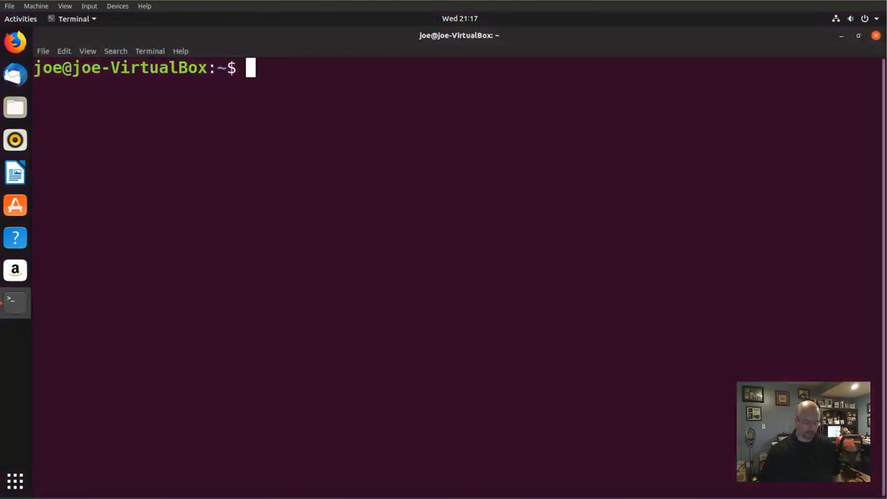
text(sudo)
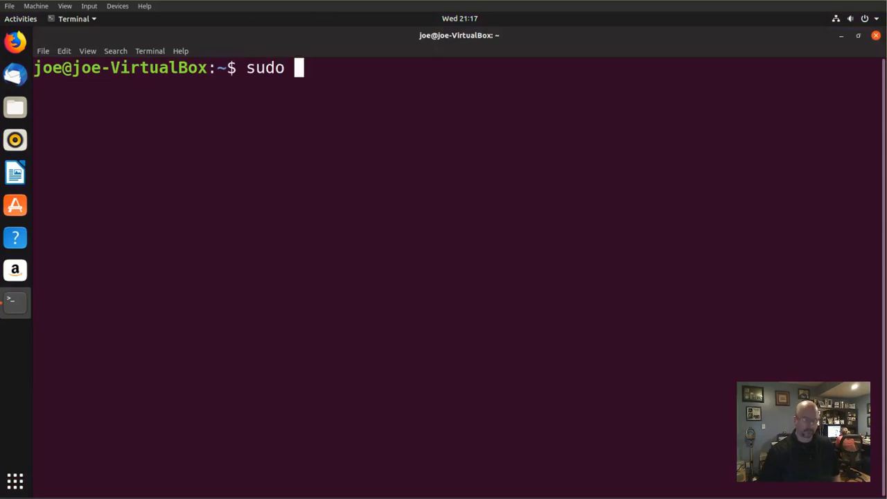
text(apt)
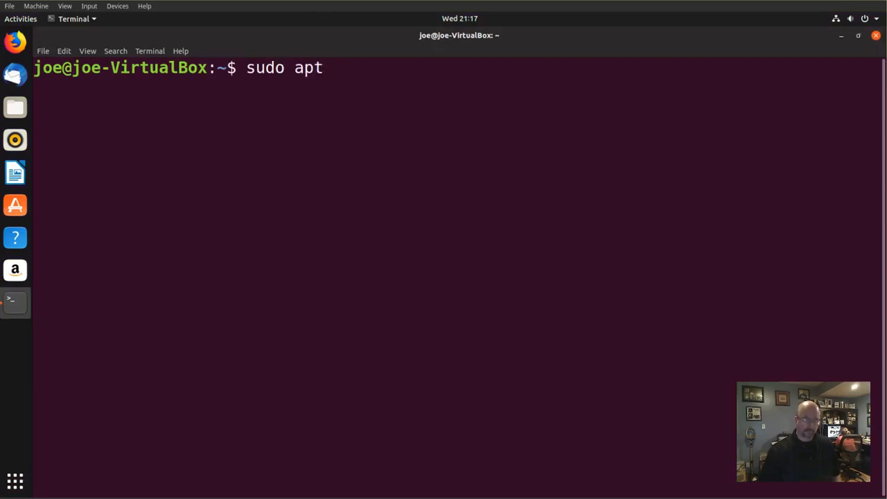
text(update)
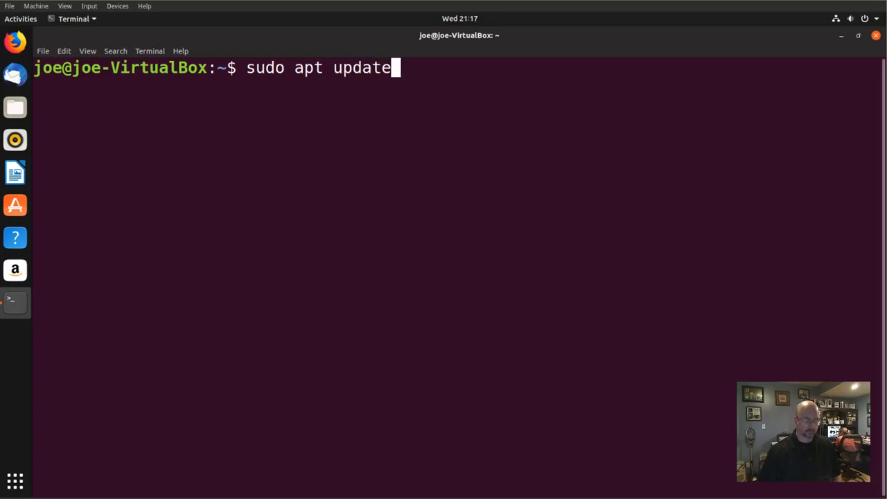
text(&&)
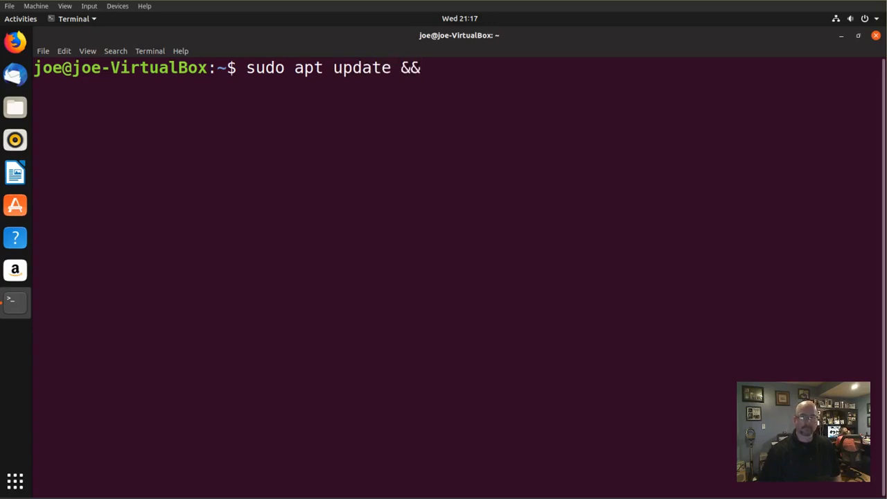
text(sudo apt)
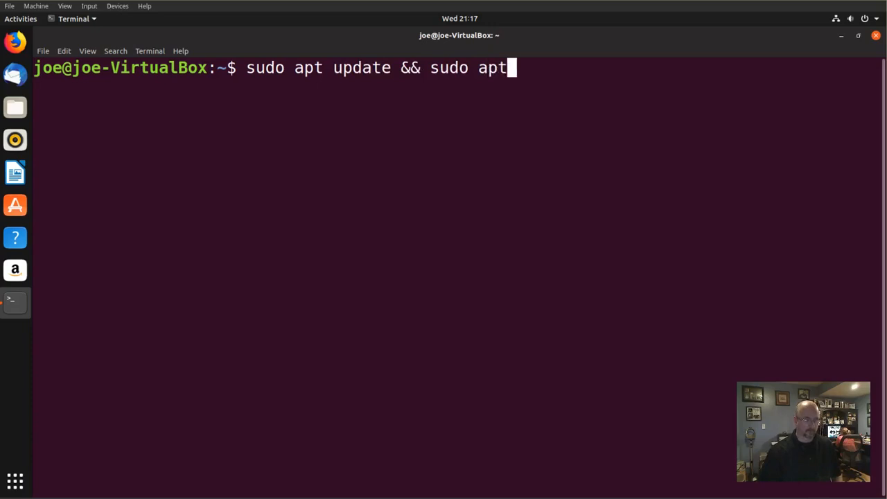
text(upgrad)
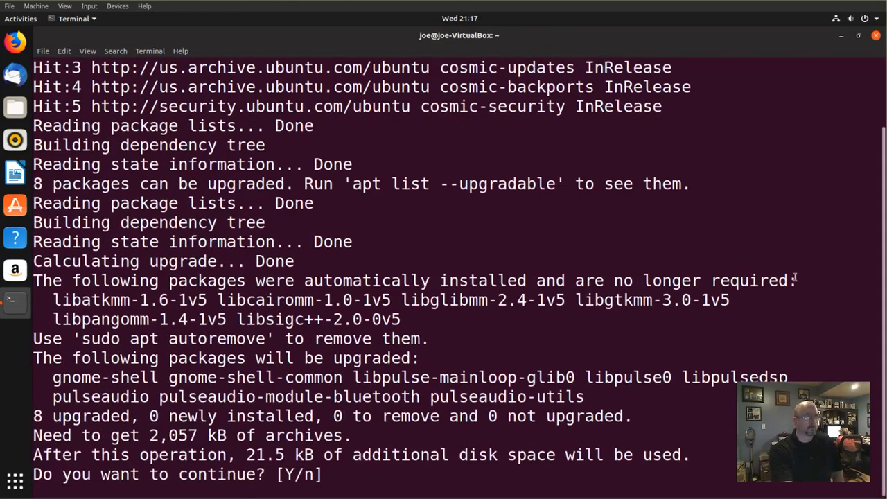
Answer y to upgrade all 8 packages, including gnome-shell and PulseAudio.
text(y)
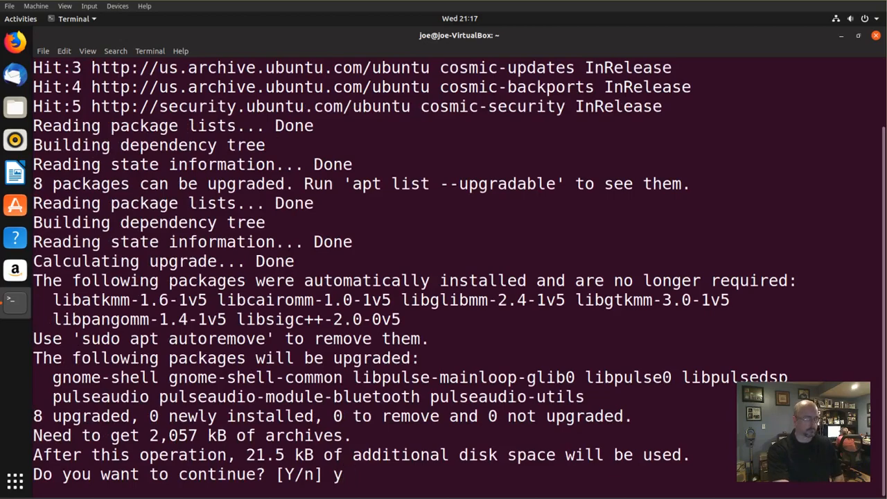
key(Return)
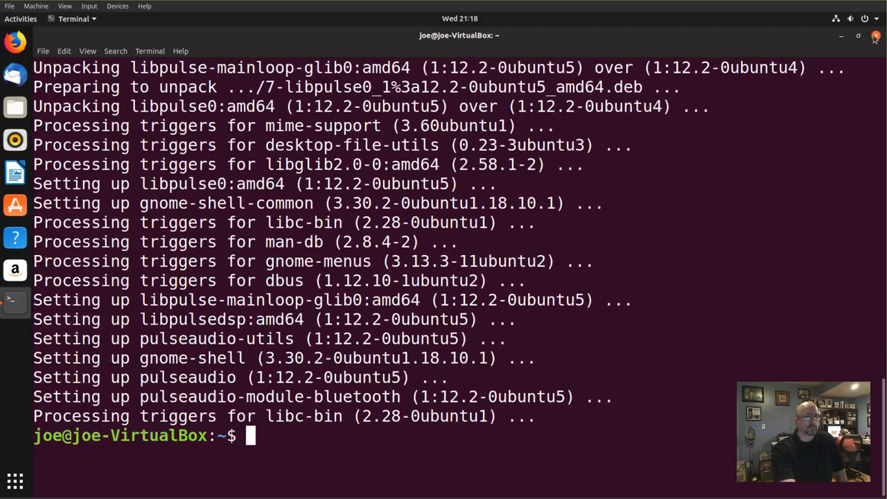
Close the terminal and search Activities for 'sof' to find Software & Updates.
click(876, 36)
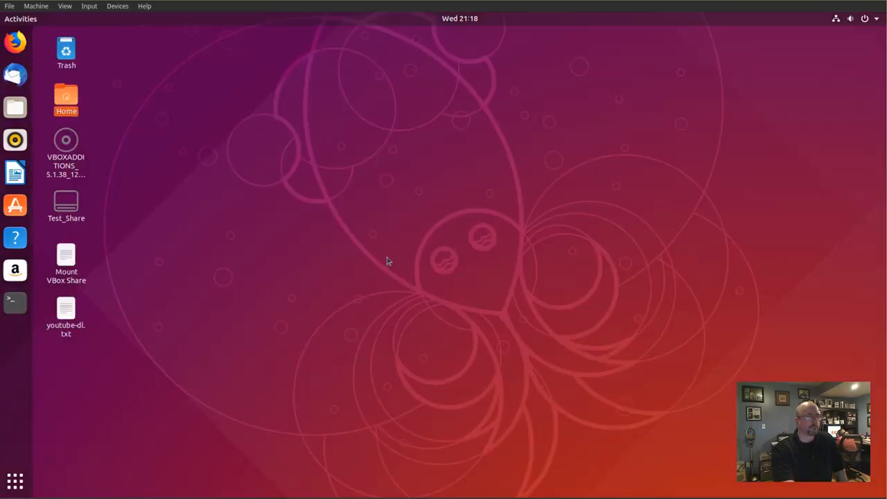
mouse_move(15, 480)
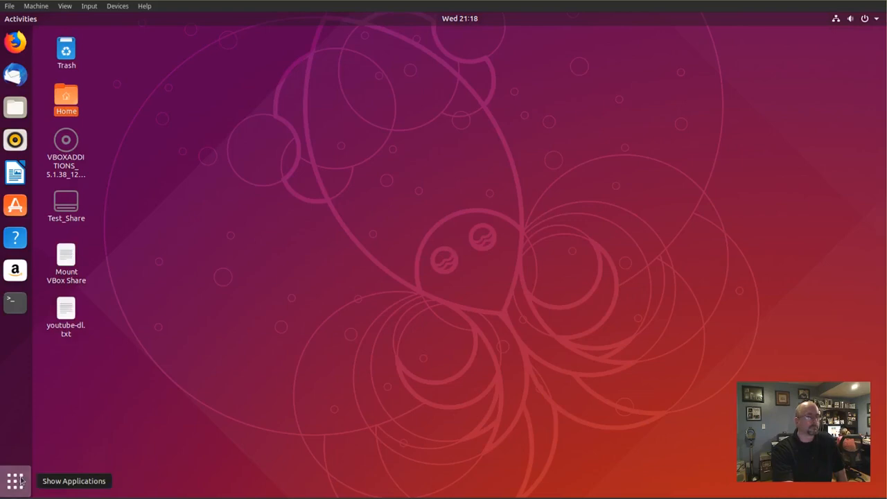
click(15, 480)
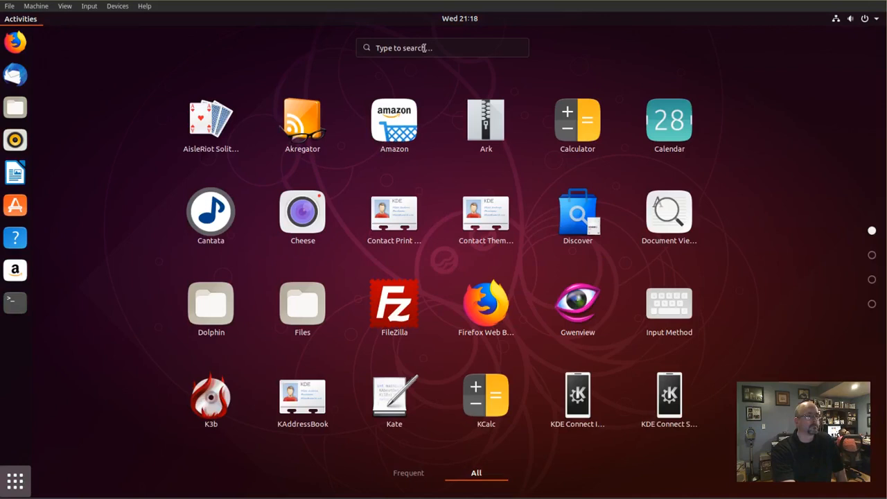
text(sl)
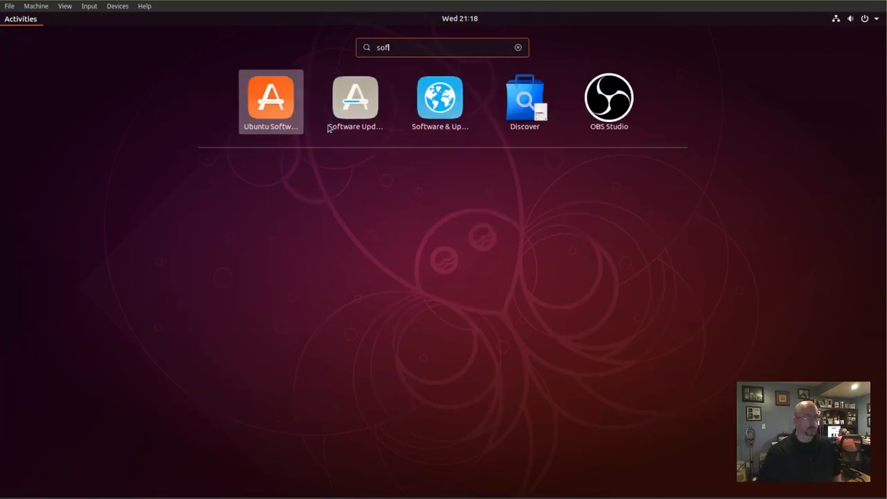
mouse_move(439, 99)
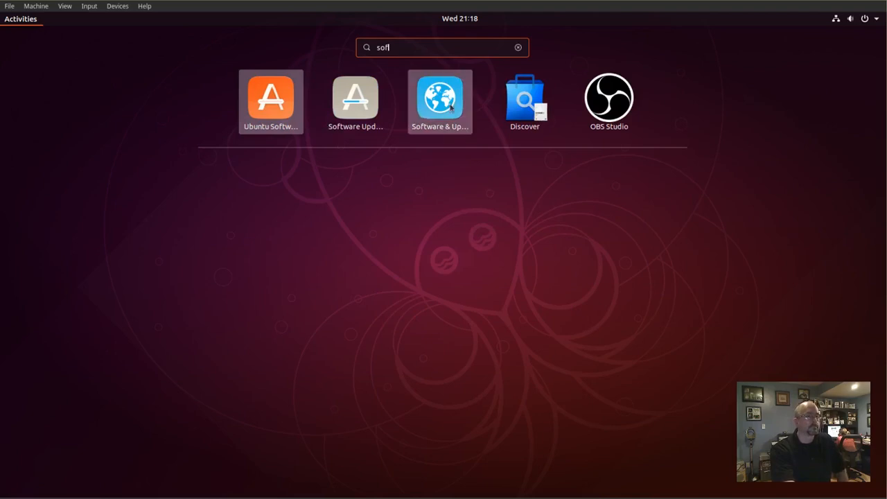
key(Escape)
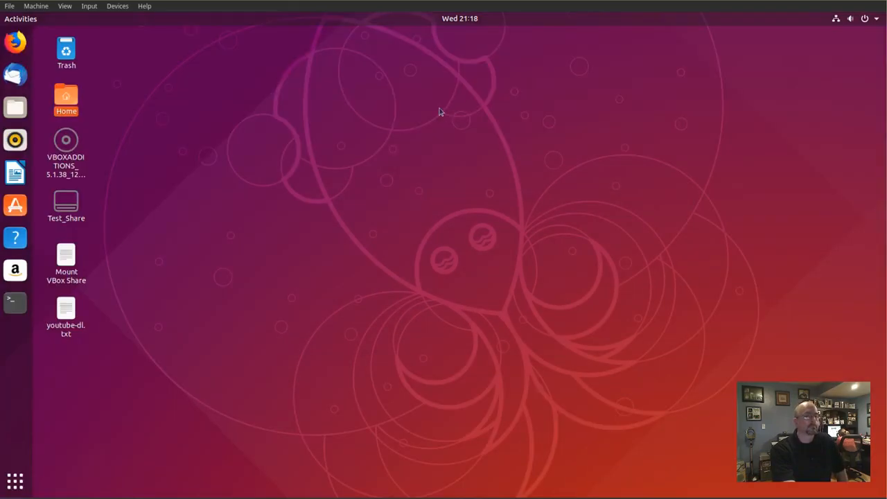
mouse_move(430, 117)
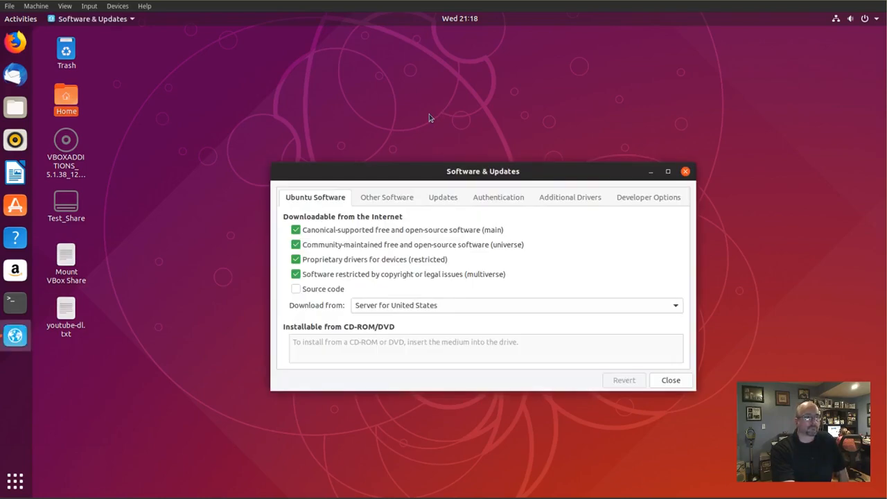
mouse_move(427, 119)
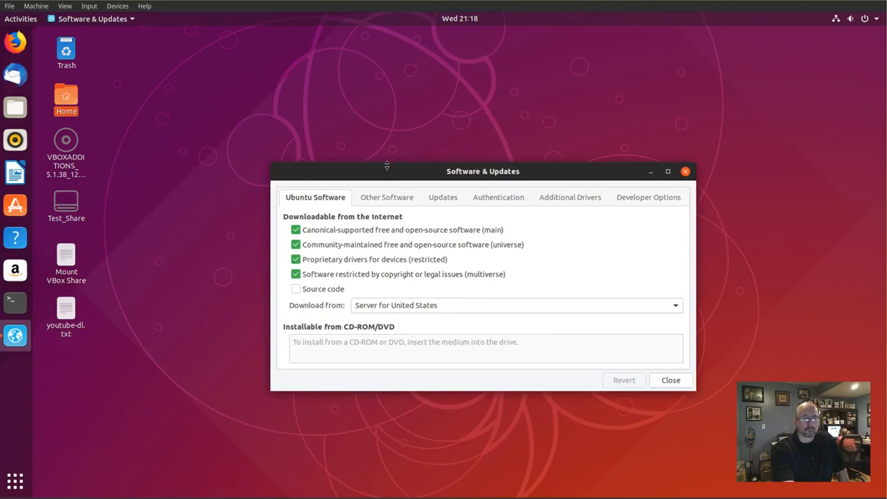
mouse_move(342, 211)
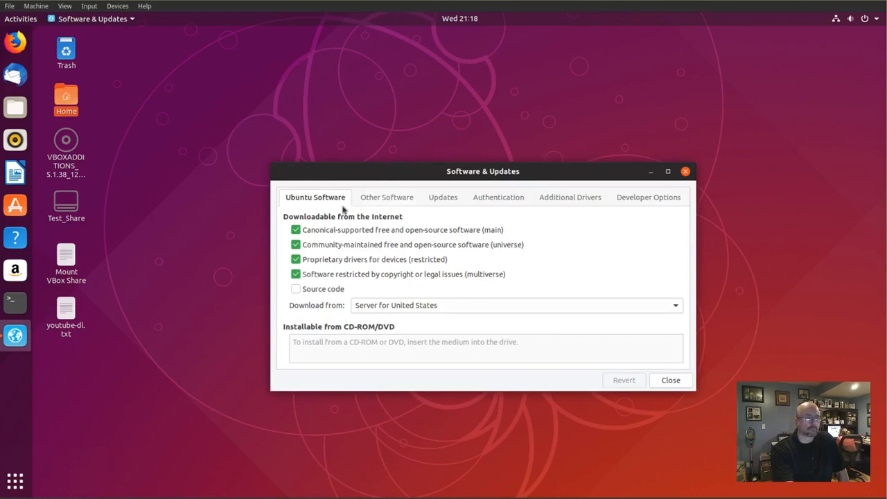
mouse_move(289, 238)
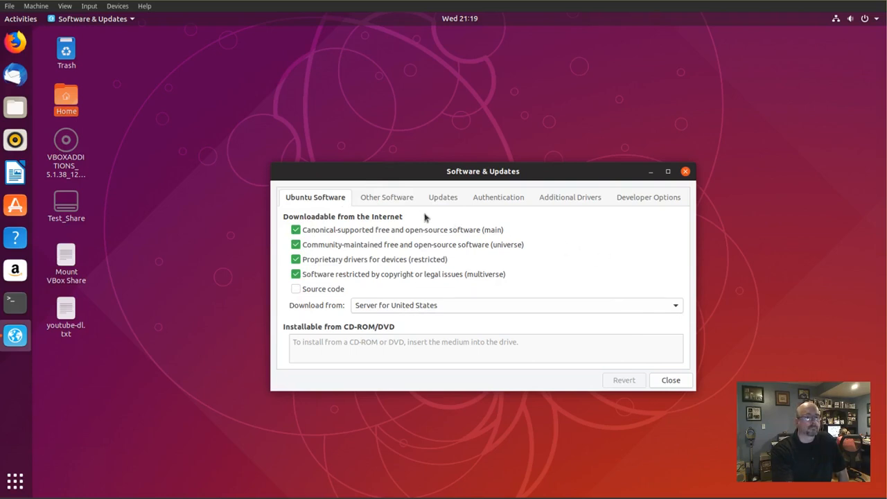
Tick Canonical Partners under Other Software and authenticate the change with the password.
click(385, 196)
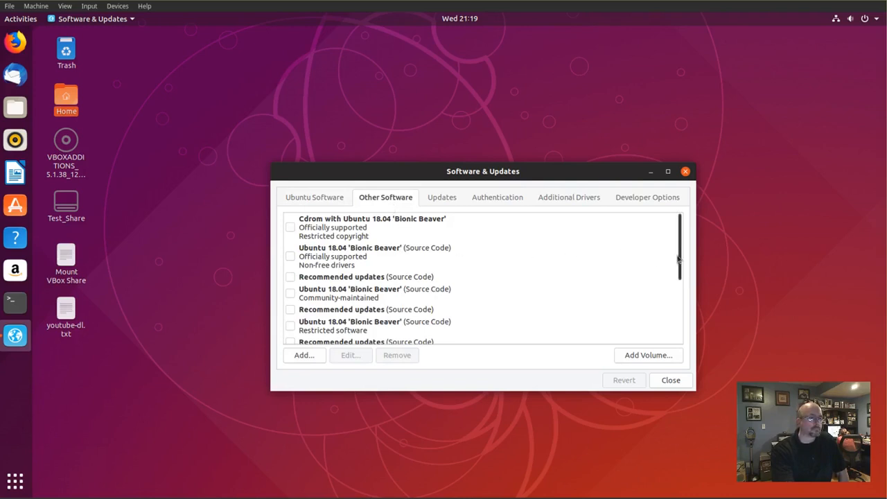
scroll(down, 3)
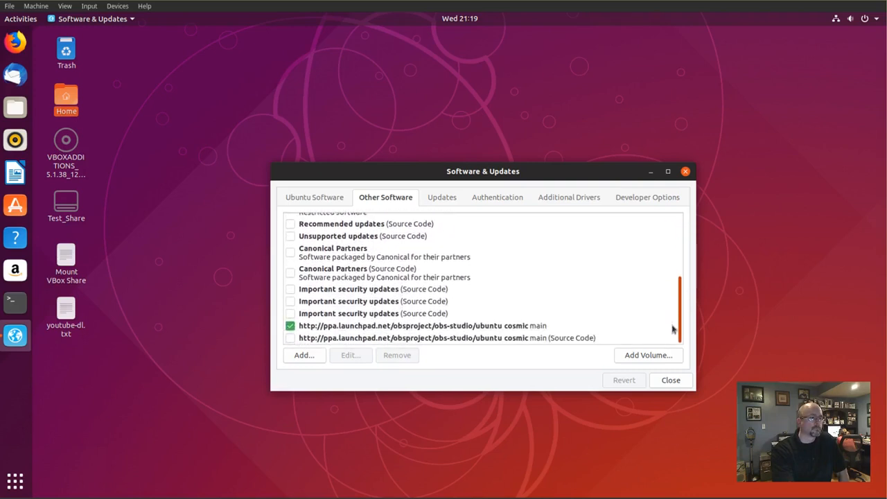
mouse_move(645, 299)
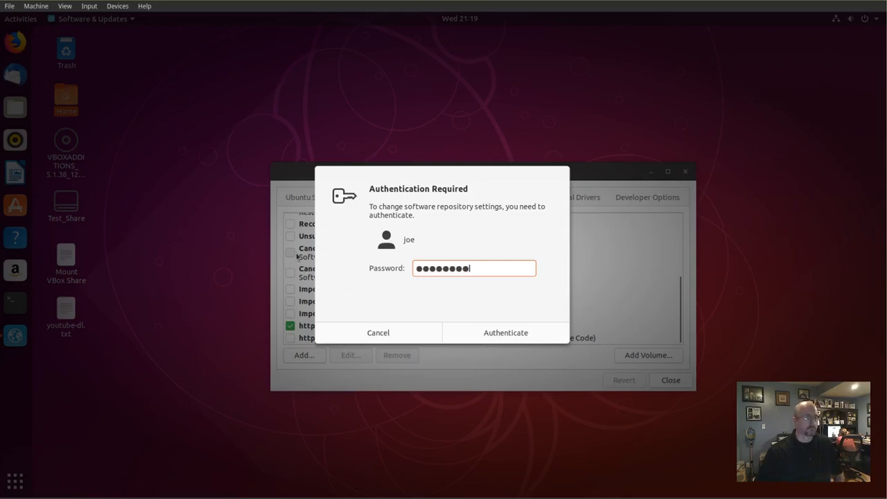
click(504, 332)
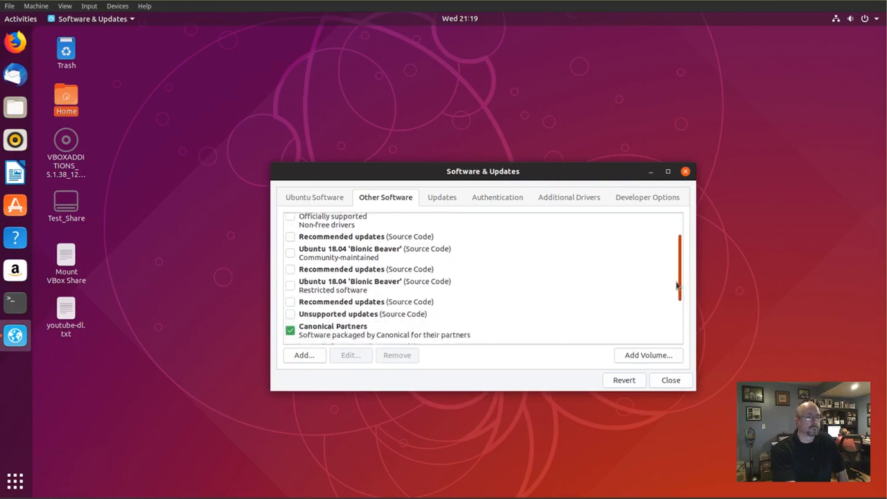
scroll(down, 3)
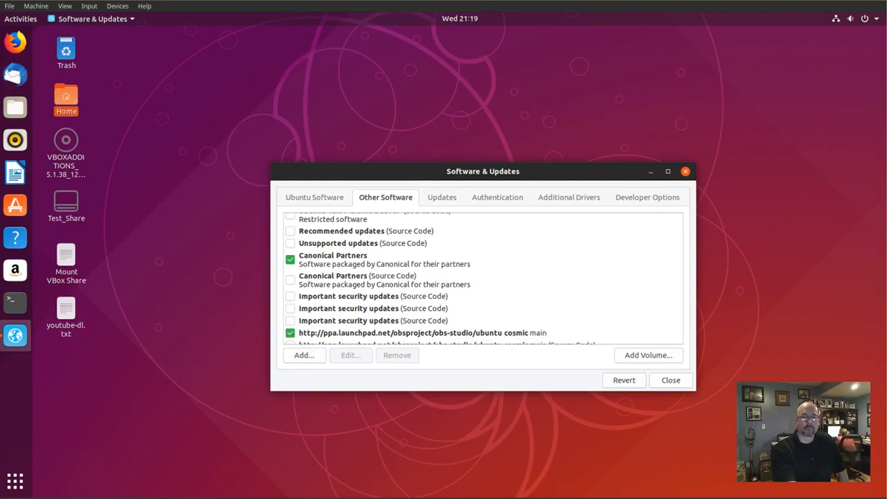
mouse_move(840, 306)
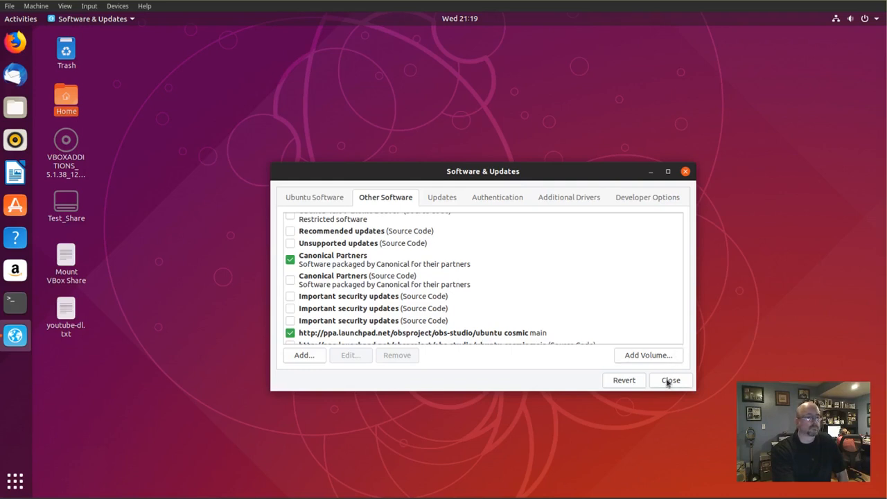
Close Software & Updates and reload the out-of-date package information.
click(669, 380)
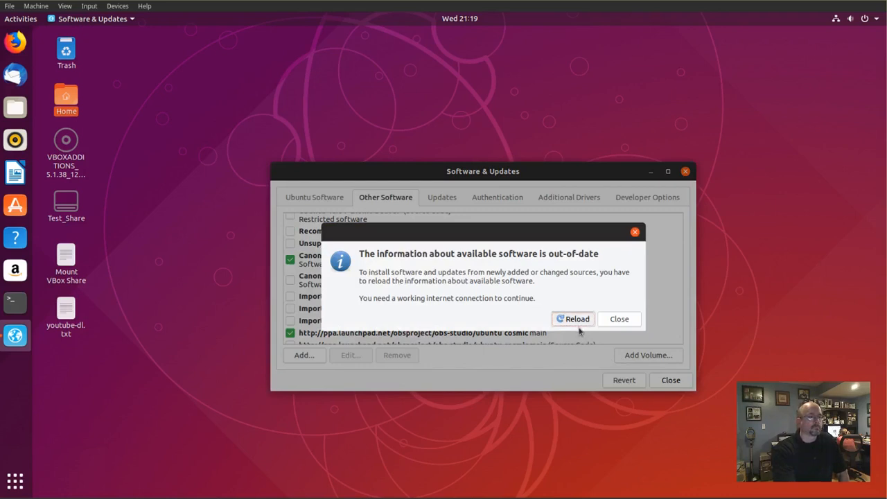
click(572, 319)
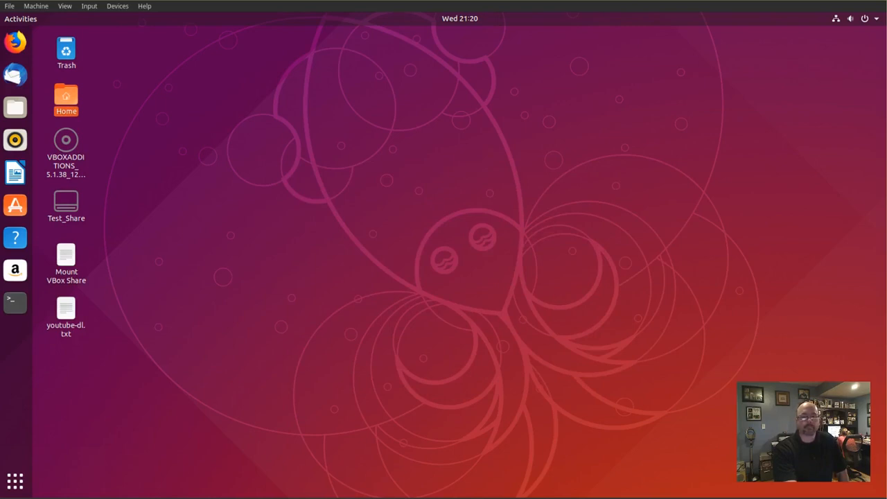
mouse_move(379, 221)
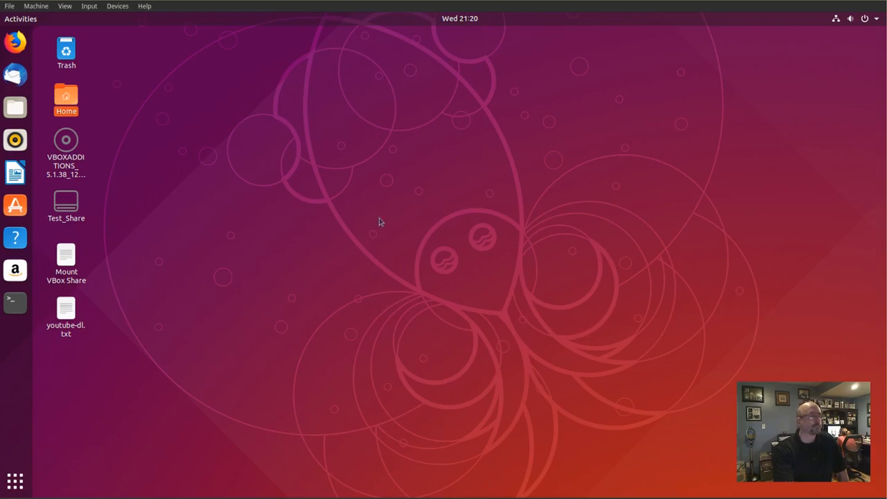
mouse_move(14, 302)
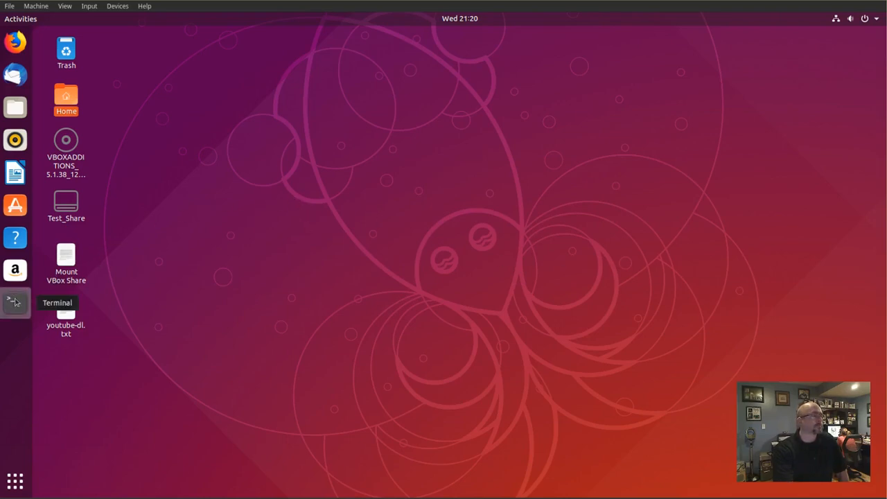
Start a new Terminal from the dock.
click(14, 302)
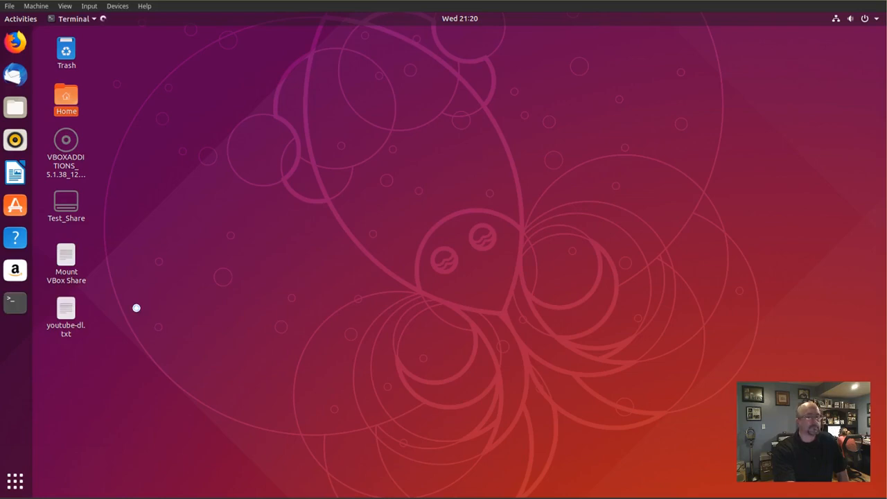
Run 'sudo apt install ubuntu-restricted-extras' and submit the password.
click(14, 299)
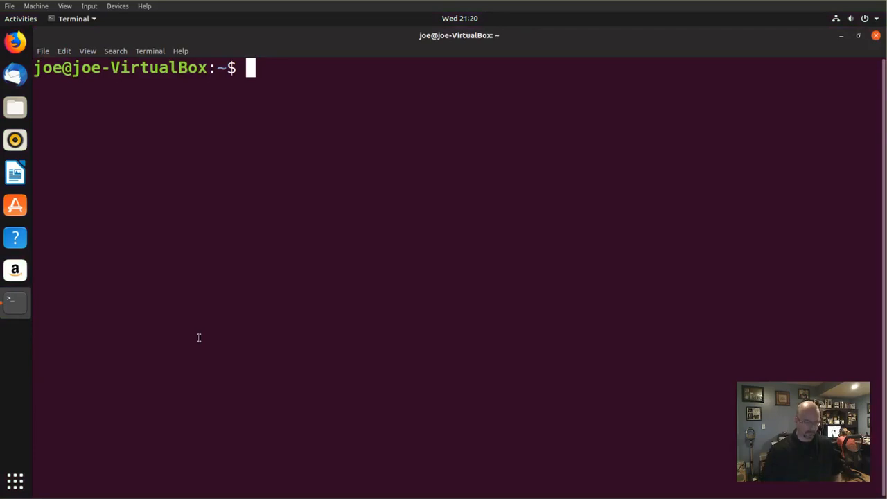
text(sudo)
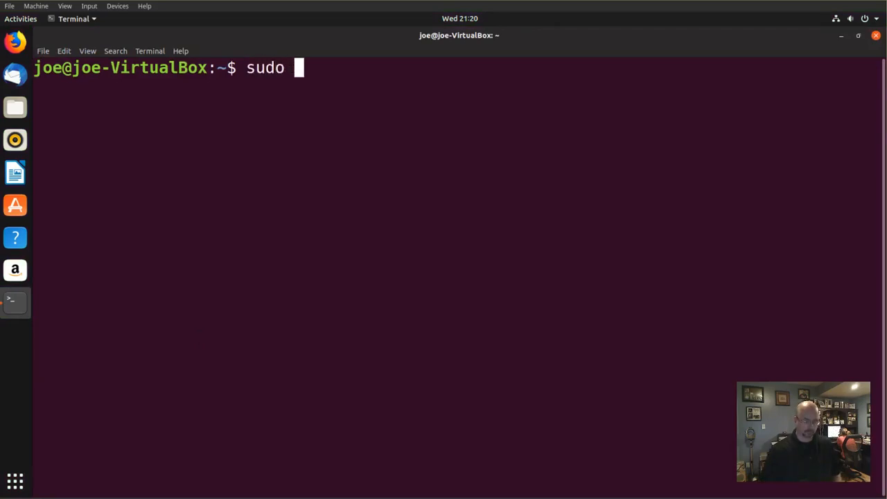
text(apt i)
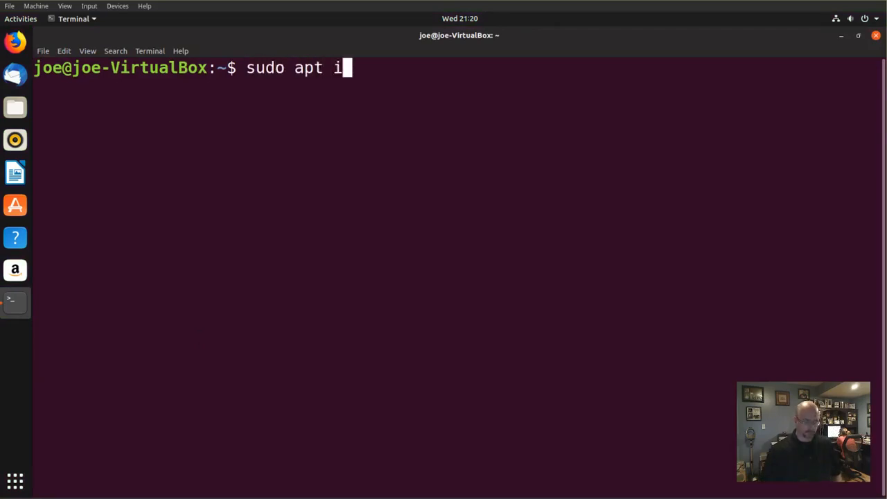
text(nstall)
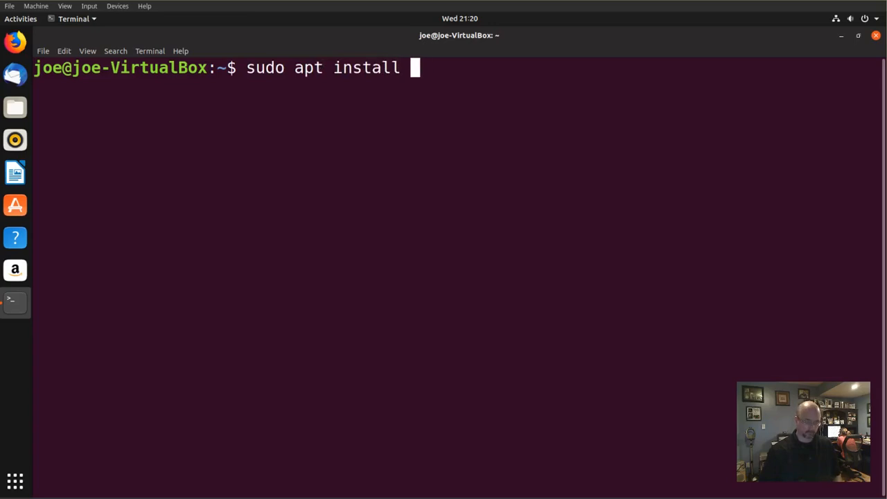
text(ubuntu)
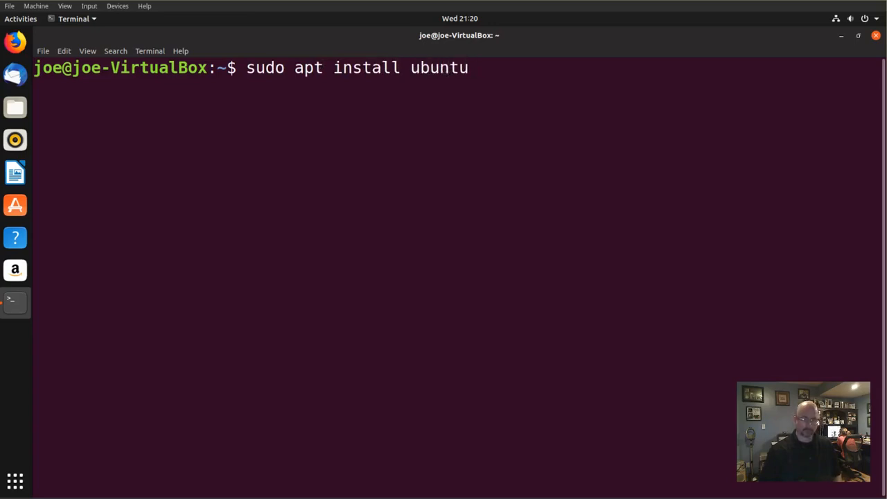
text(-restr)
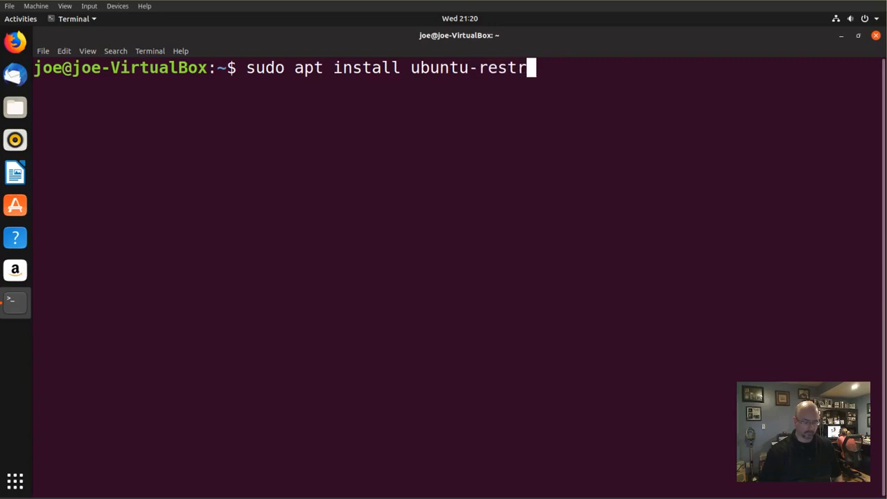
text(icted)
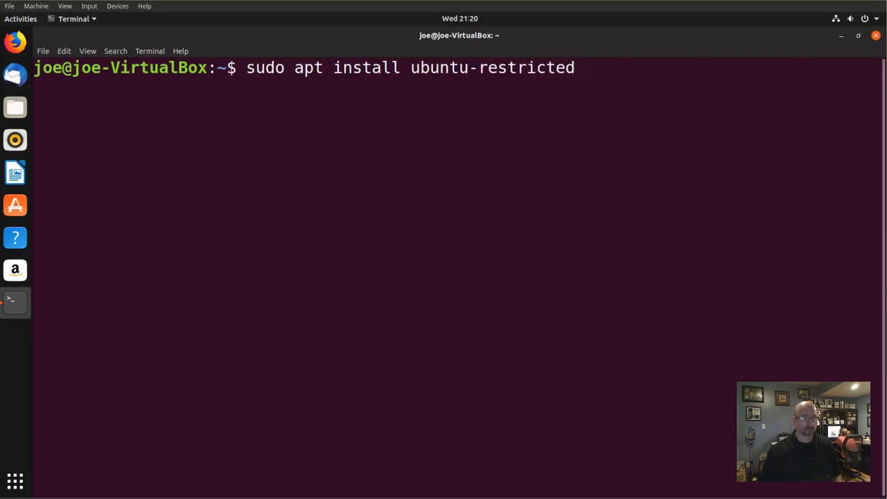
text(-extras)
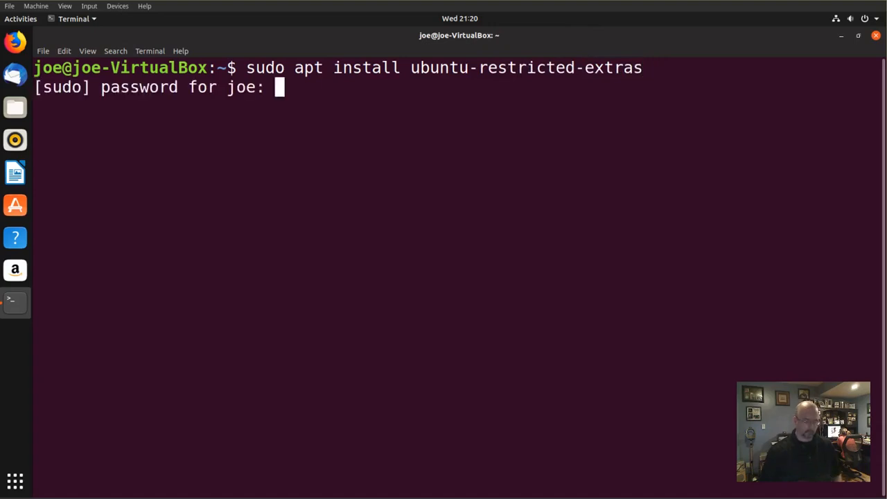
key(Return)
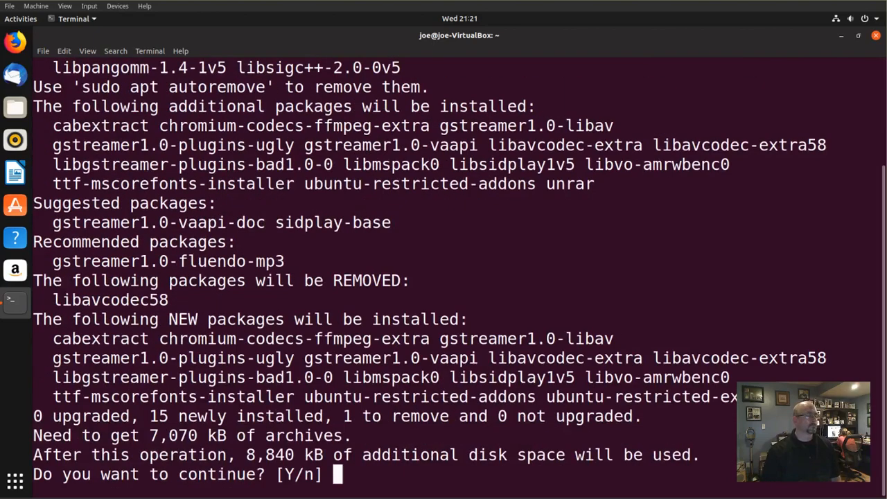
Answer y to proceed until the ttf-mscorefonts-installer EULA prompt appears.
text(y)
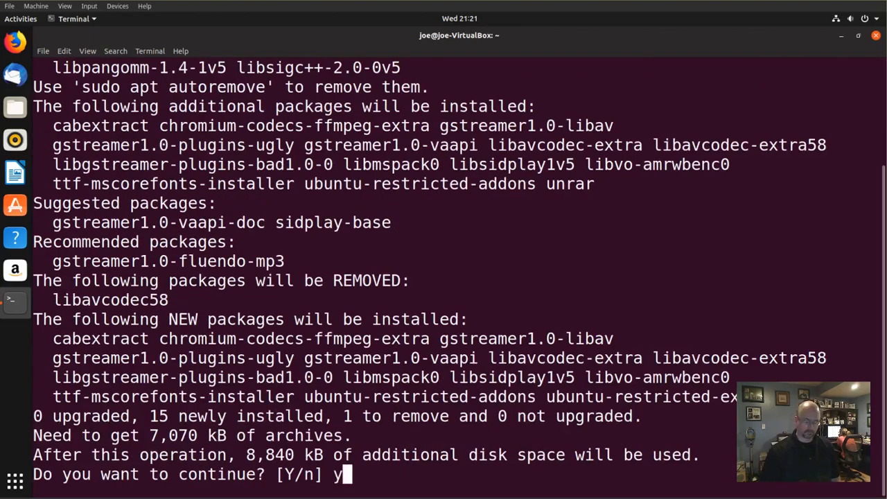
key(Return)
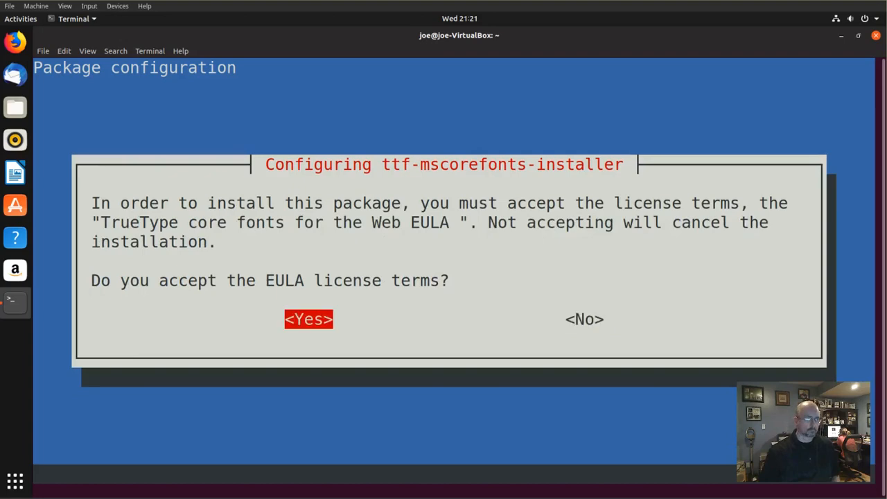
click(308, 319)
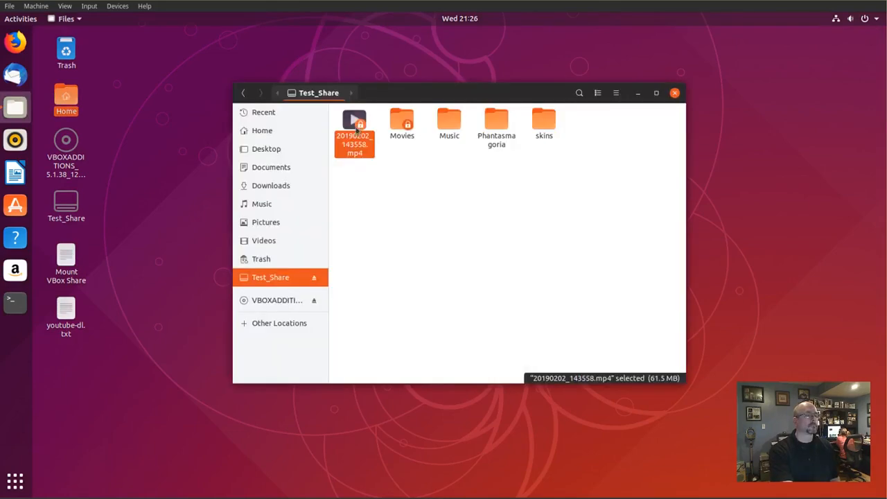
Drag 20190202_143558.mp4 from Test_Share onto the desktop and close the folder window.
drag(355, 131, 168, 208)
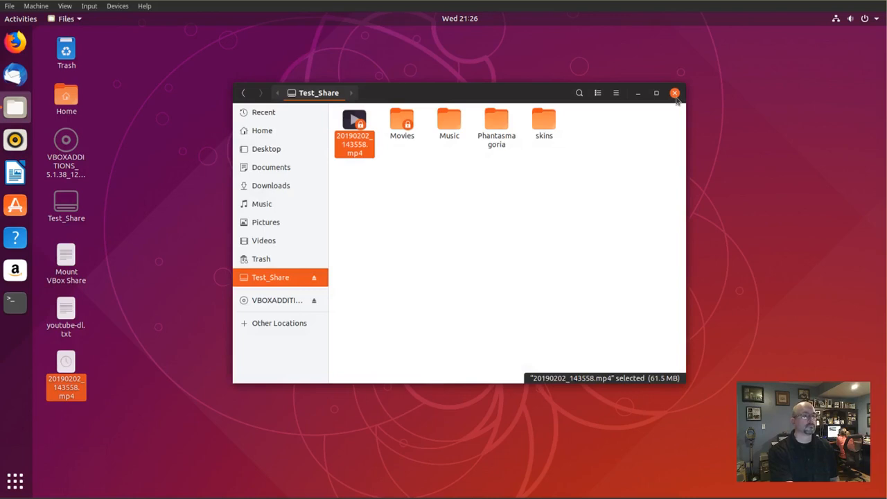
click(673, 91)
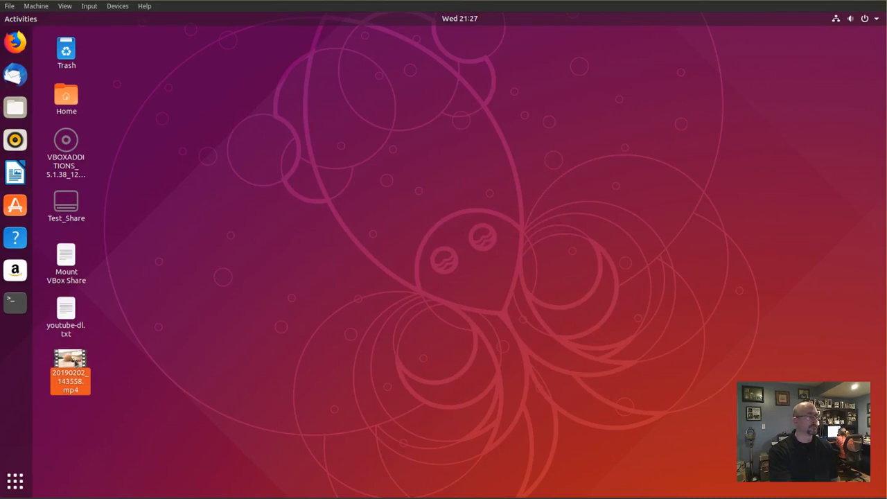
Play the desktop MP4 in Videos, then close the player.
right_click(70, 371)
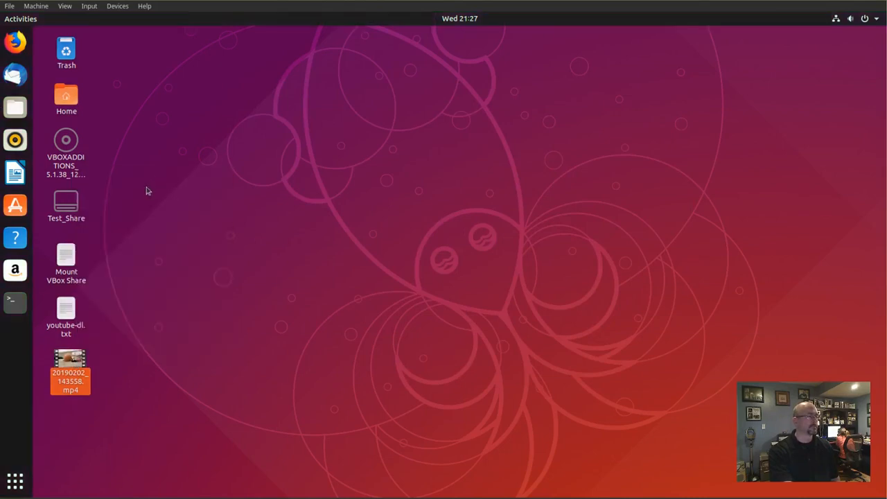
double_click(70, 372)
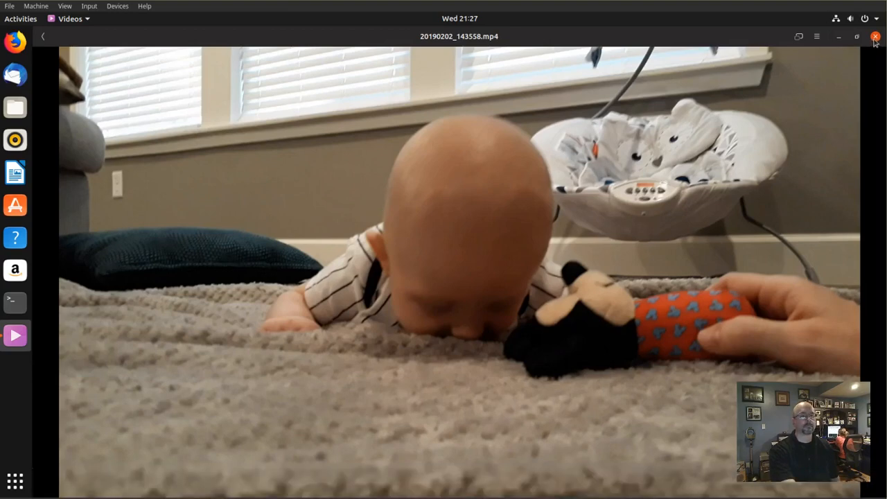
click(876, 36)
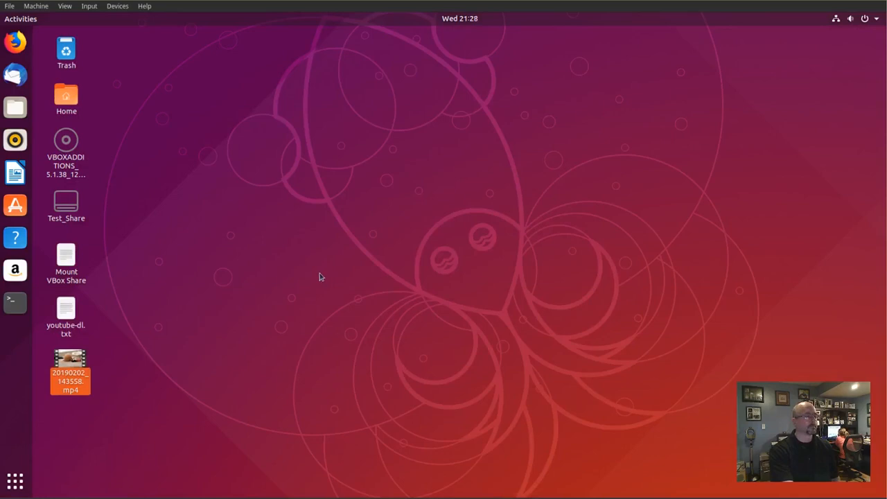
mouse_move(102, 372)
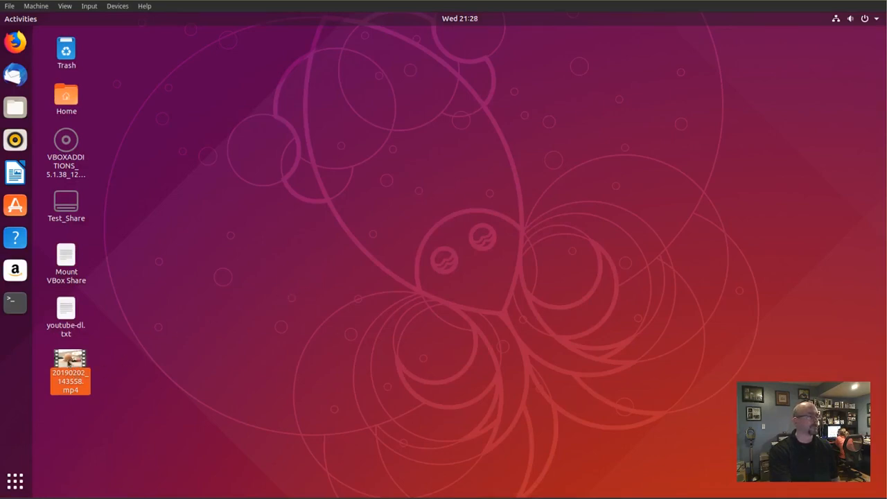
Play the desktop MP4 in mpv Media Player via Open With Other Application, then close mpv.
right_click(69, 372)
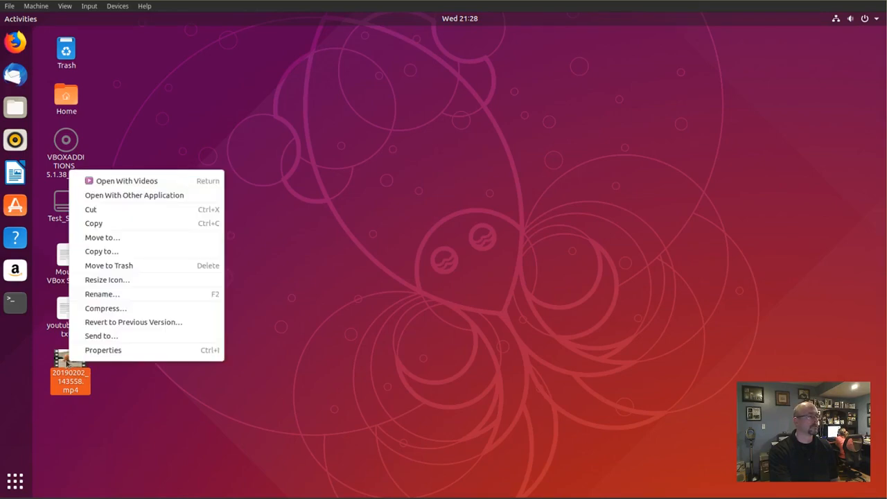
click(133, 194)
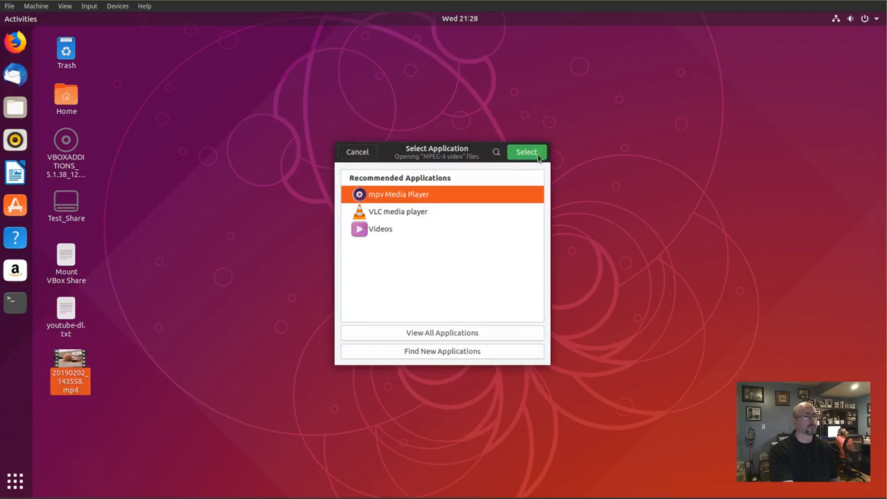
click(526, 151)
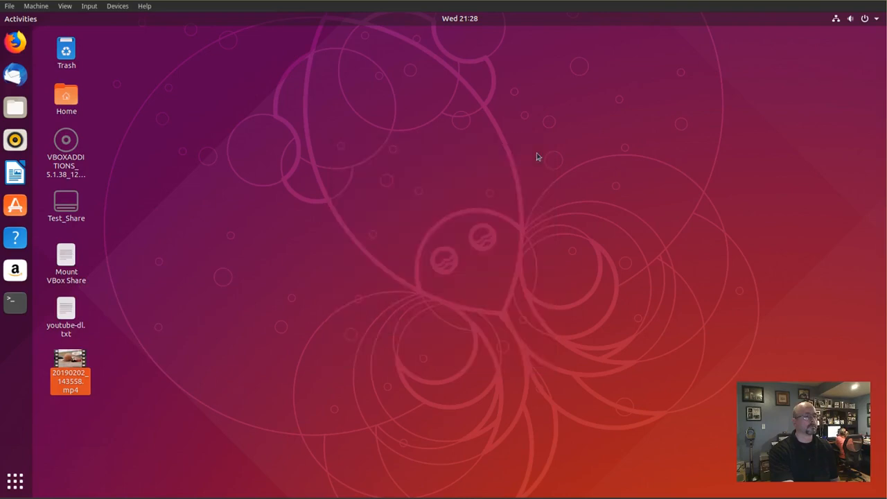
double_click(69, 371)
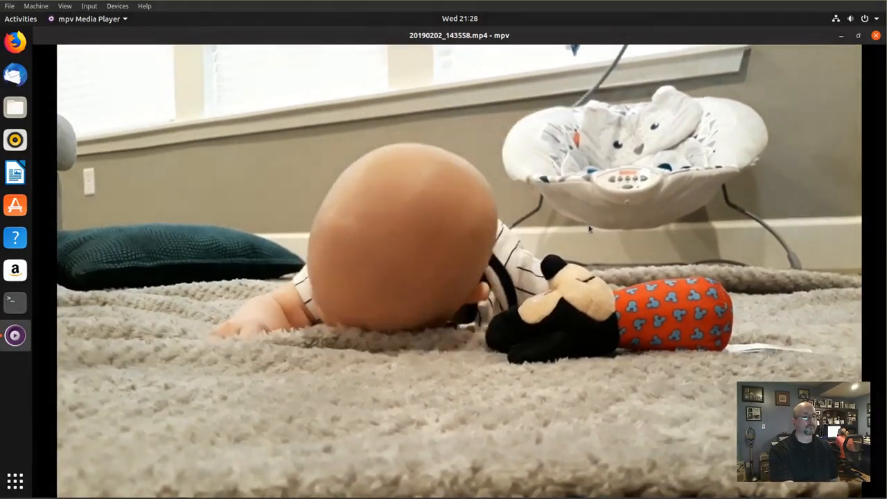
click(876, 36)
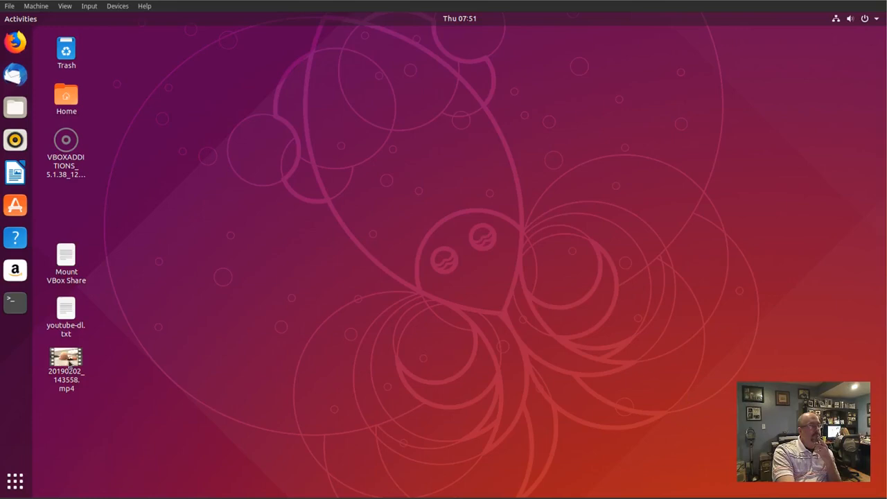
Play the desktop MP4 in Dragon Player via Open With Other Application, then close the player window.
right_click(67, 358)
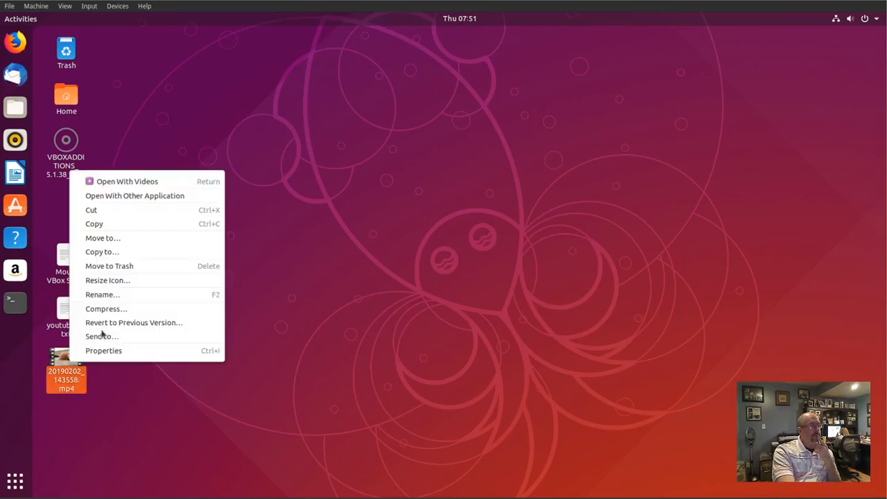
click(134, 196)
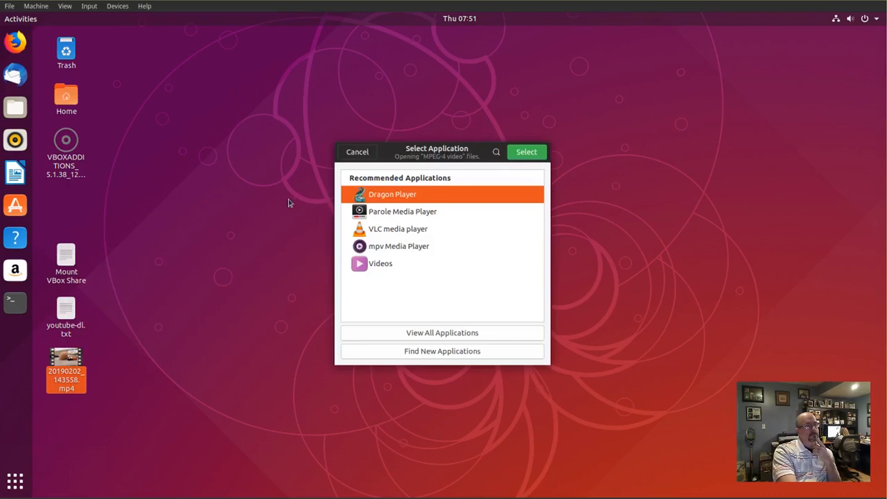
mouse_move(520, 166)
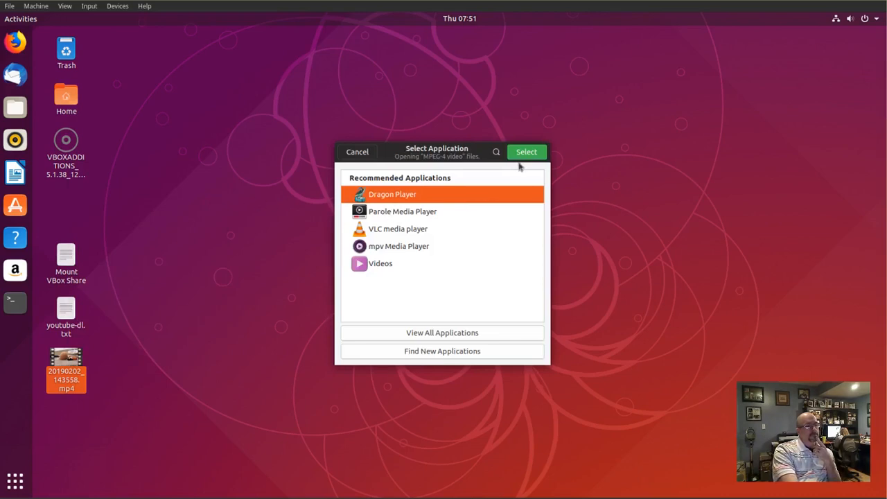
click(358, 151)
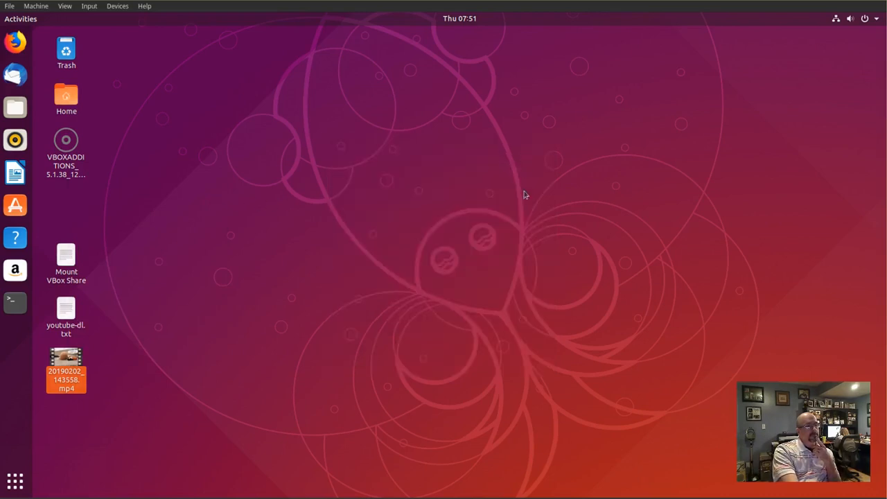
double_click(66, 371)
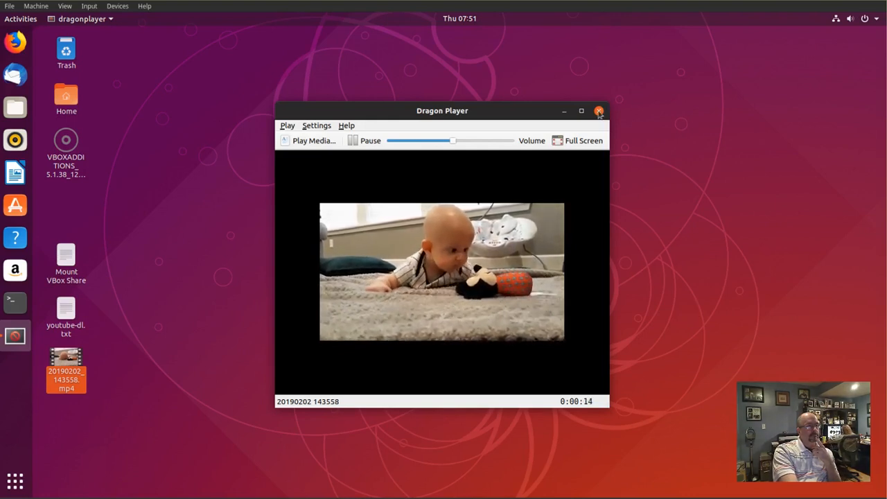
click(598, 111)
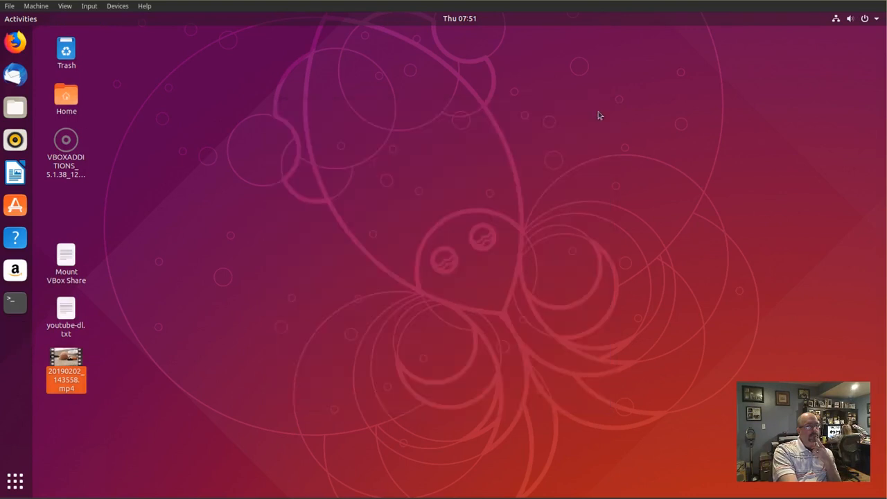
Open 20190202_143558.mp4 in Parole Media Player via Open With Other Application.
right_click(67, 357)
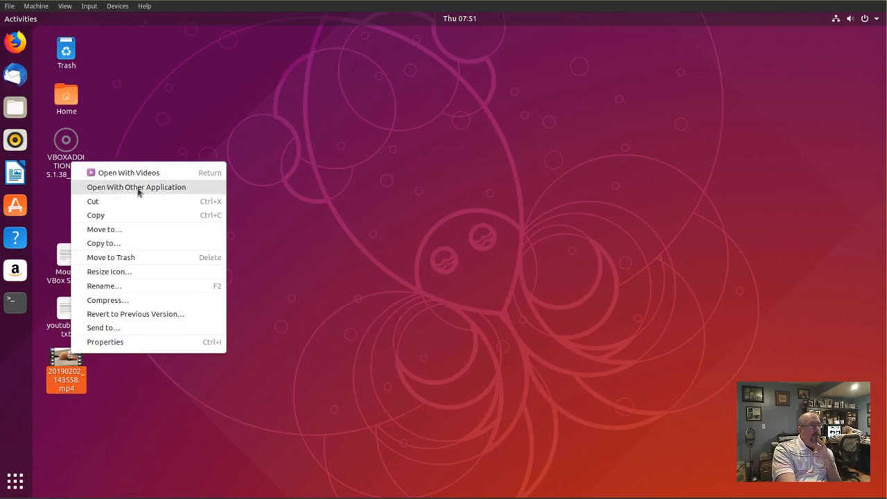
click(136, 186)
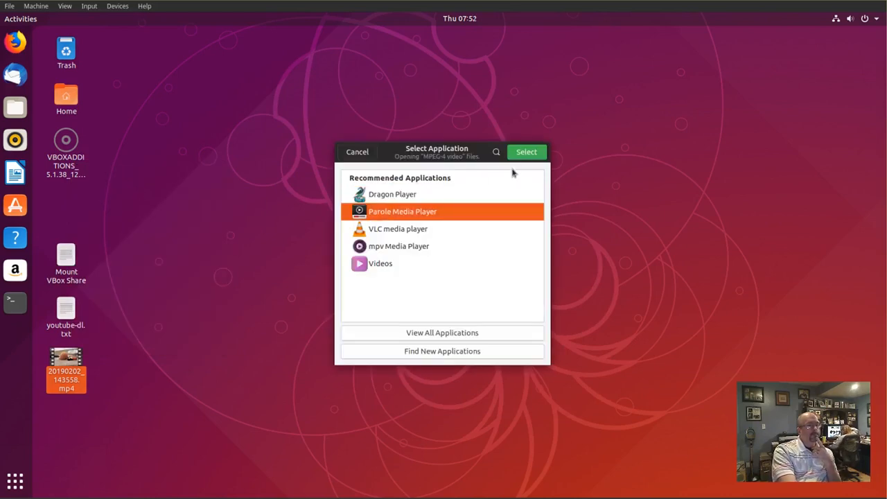
click(526, 151)
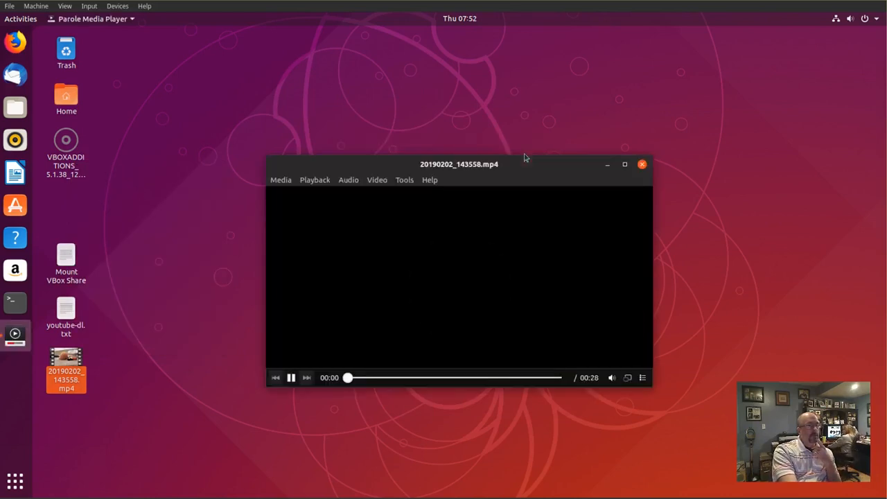